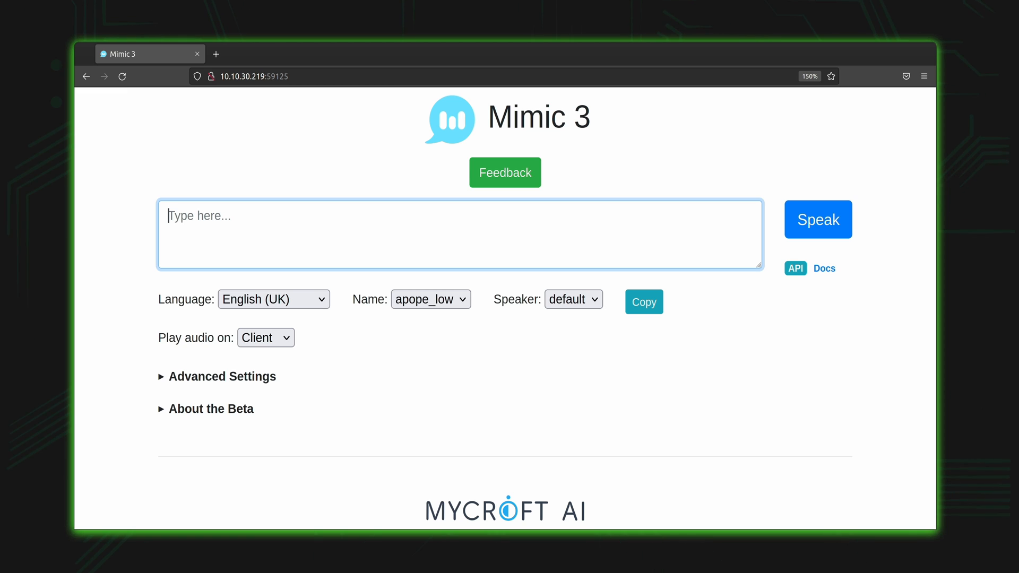
Step: Enter 'Mimic 3 is a lot of fun to work with!' and speak it aloud
{"action": "type", "text": "Mimic 3 is a lot"}
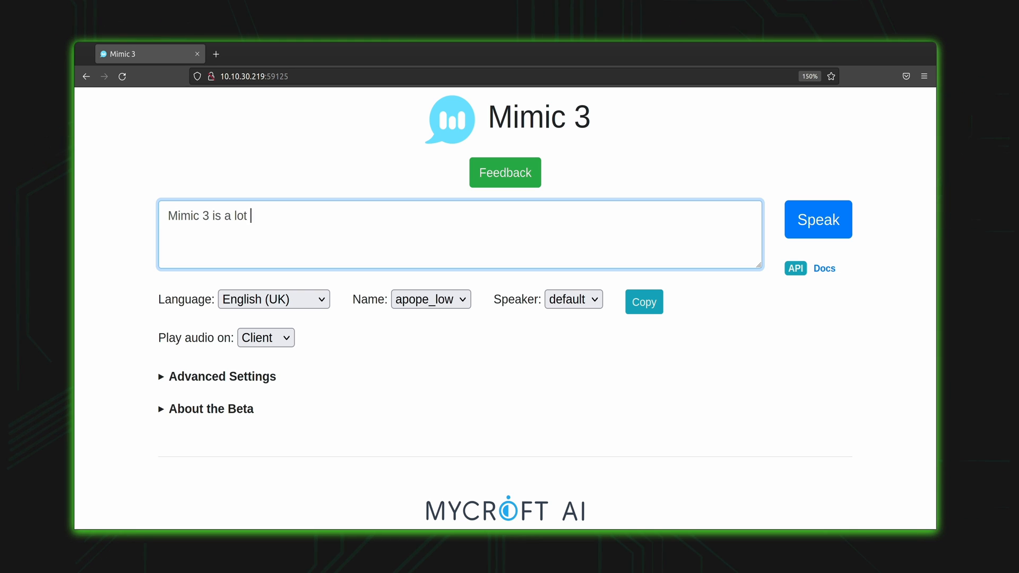
{"action": "type", "text": "of fun to work with"}
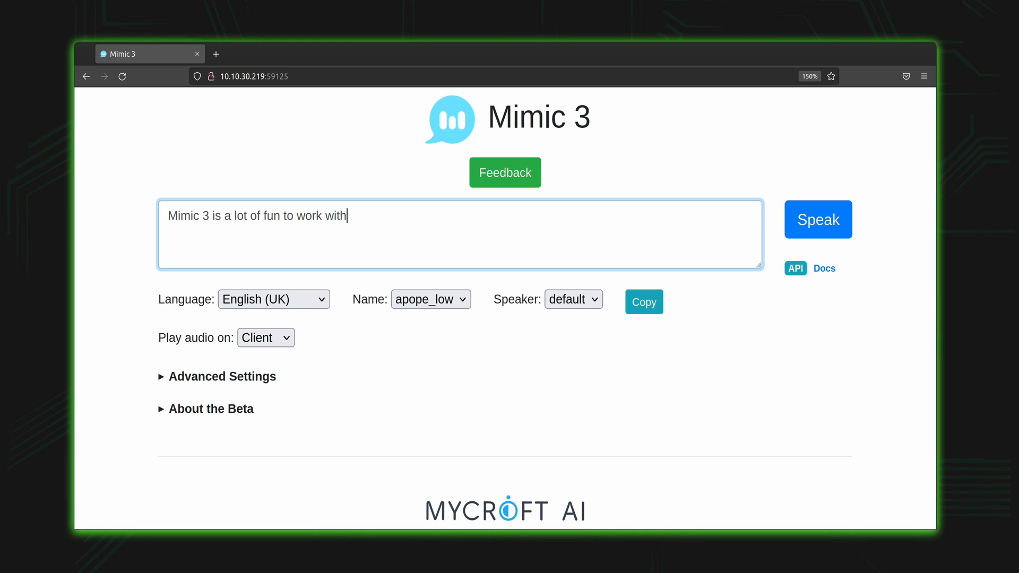
{"action": "type", "text": "!"}
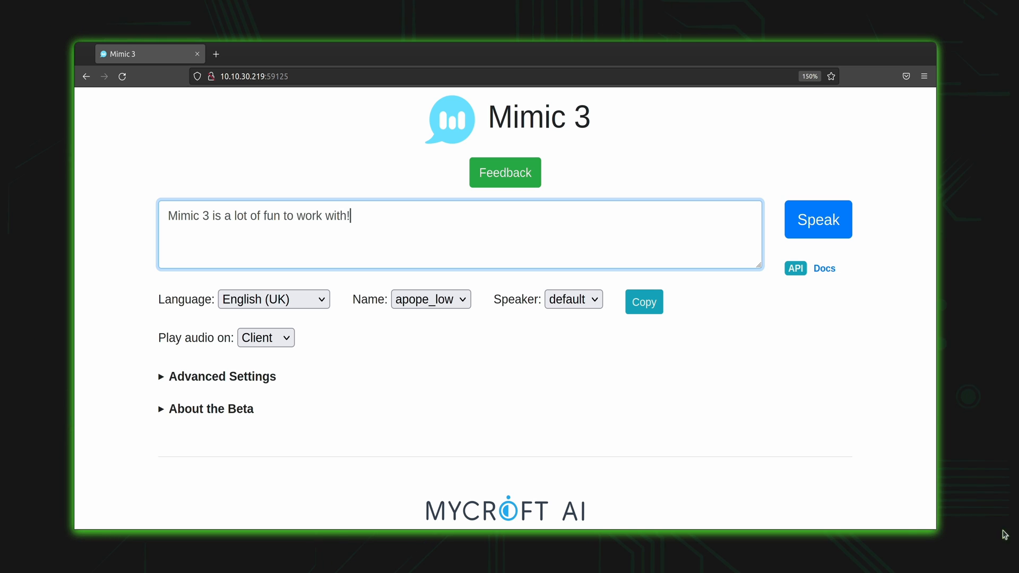
{"action": "left_click", "coordinate": [817, 219]}
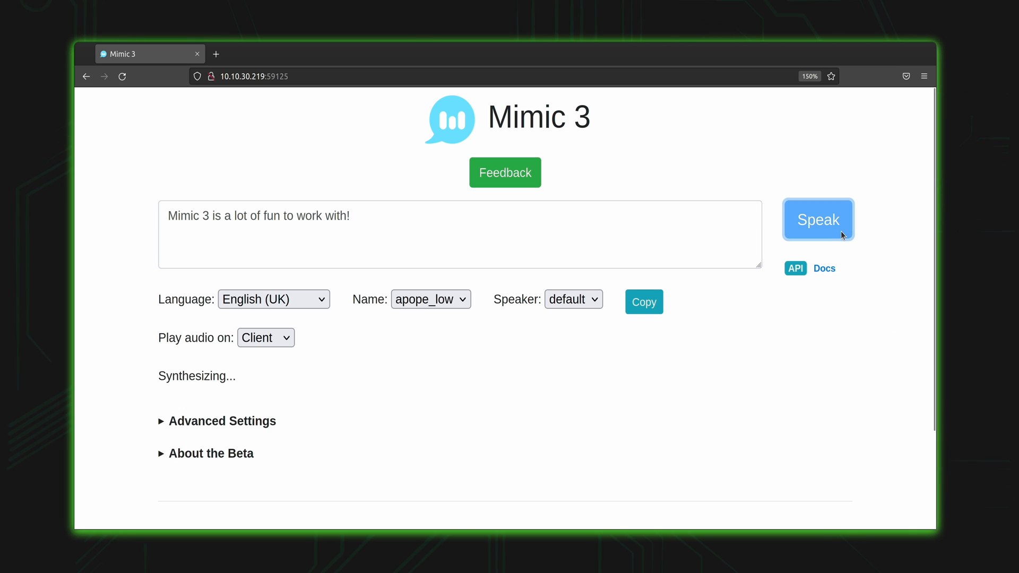
{"action": "left_click", "coordinate": [819, 219]}
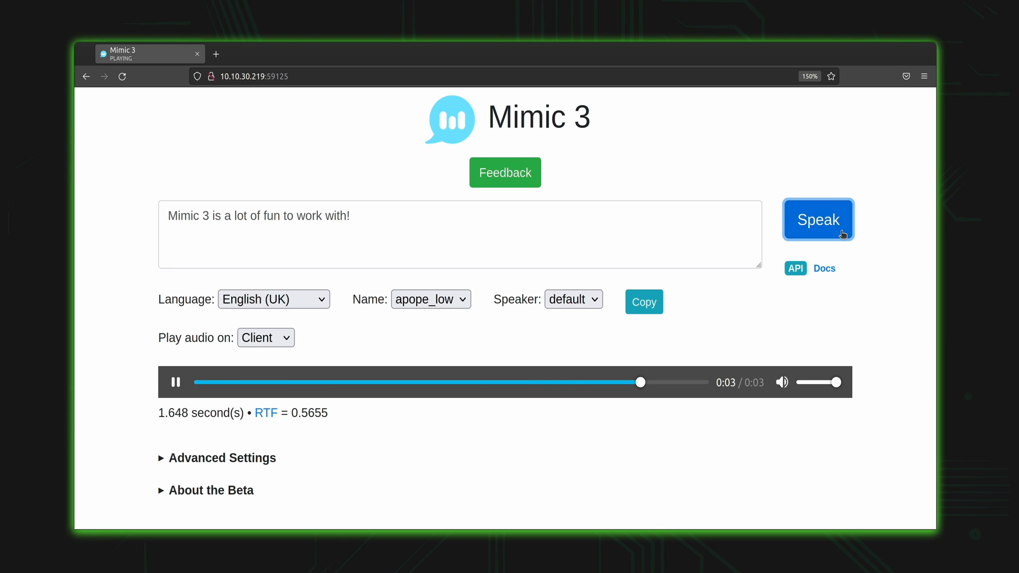
{"action": "left_click", "coordinate": [174, 382]}
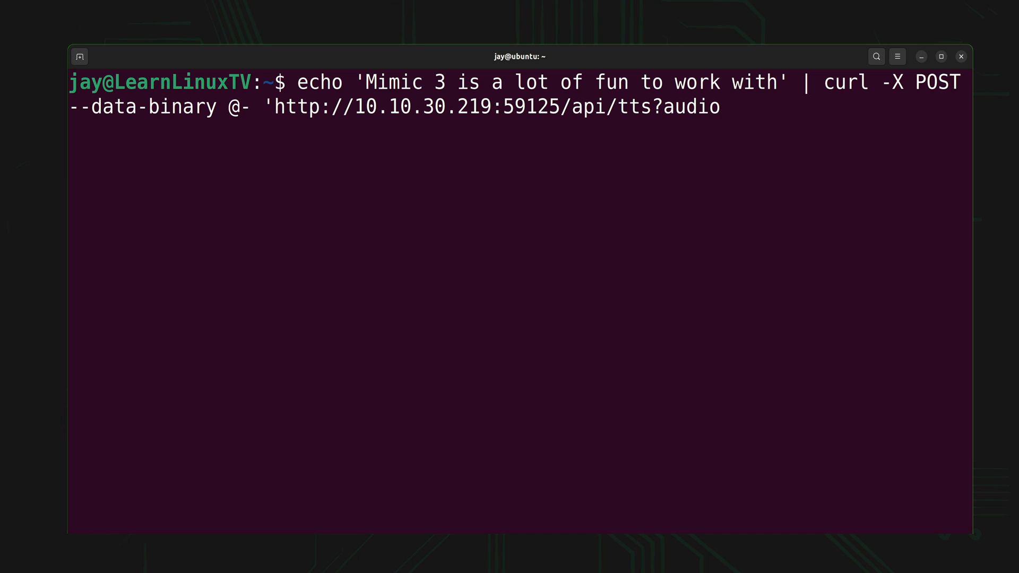
Step: Finish the curl command's TTS API URL with the audioTarget=server parameter
{"action": "type", "text": "Target=s"}
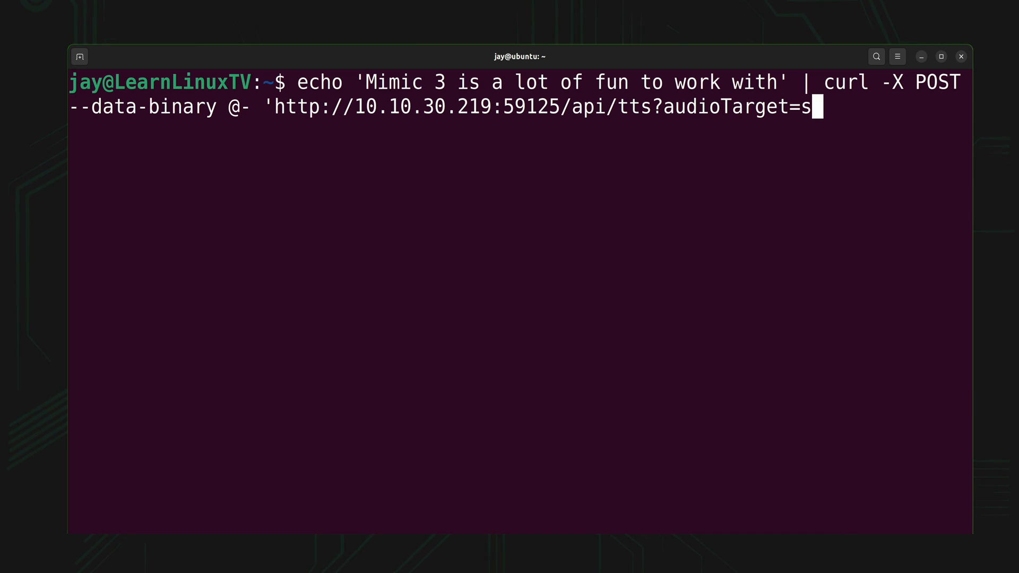
{"action": "type", "text": "erver'"}
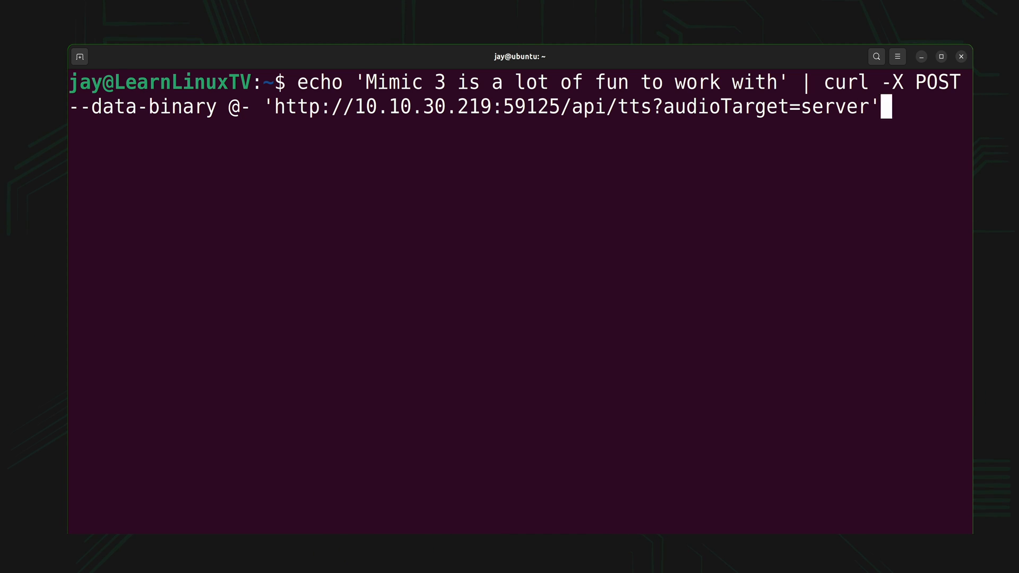